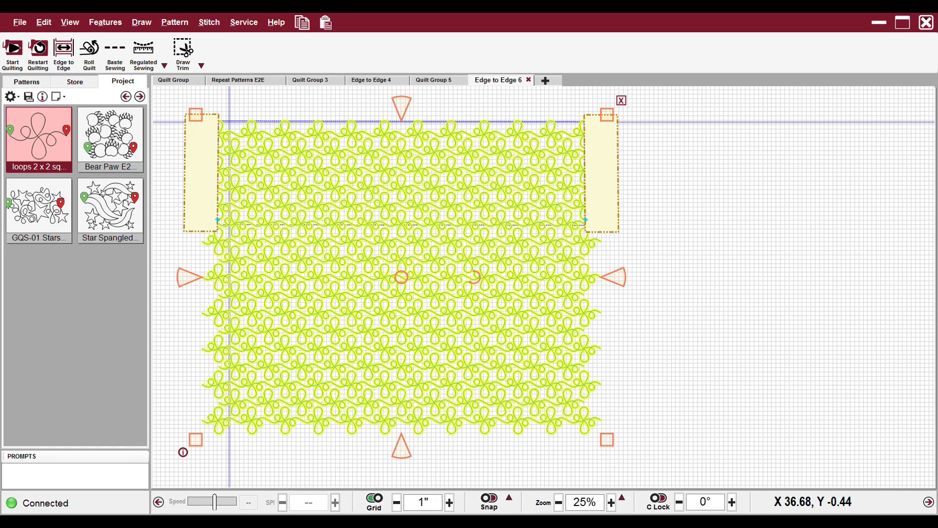
mouse_move(402, 111)
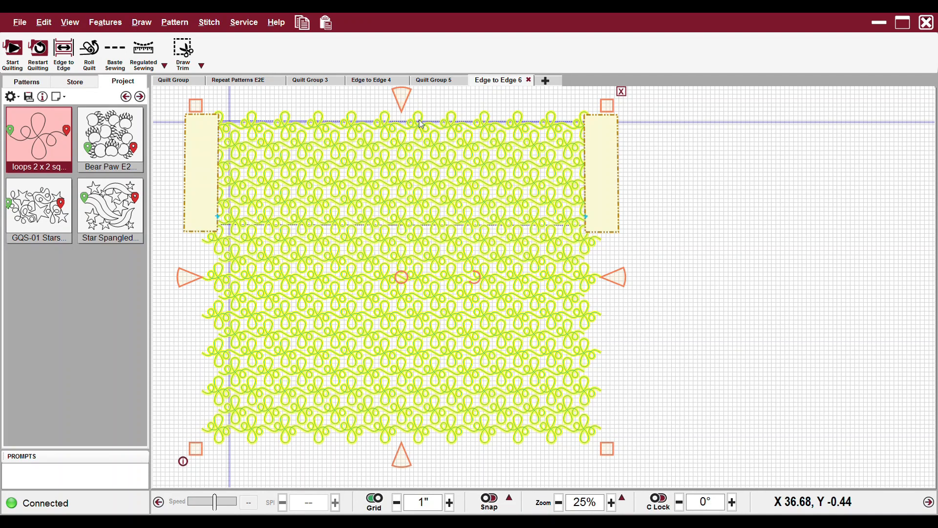
mouse_move(516, 365)
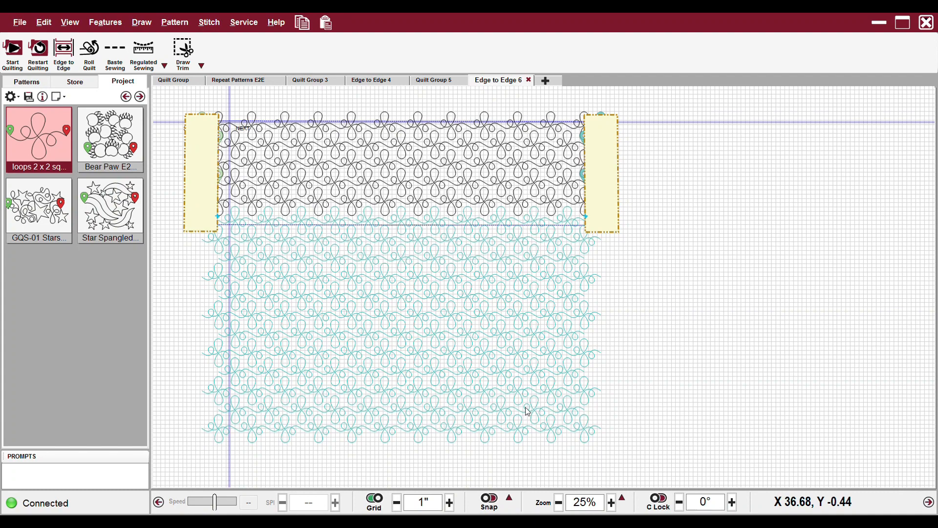
mouse_move(426, 173)
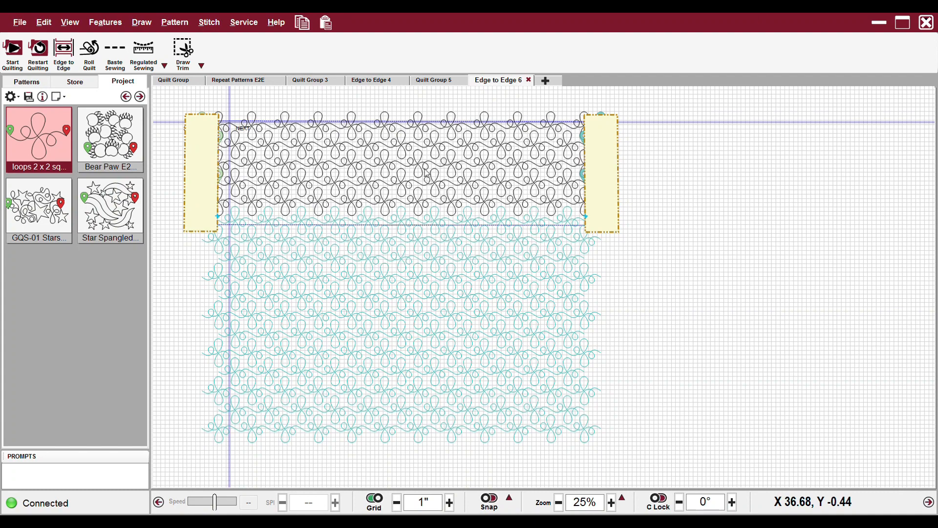
mouse_move(537, 139)
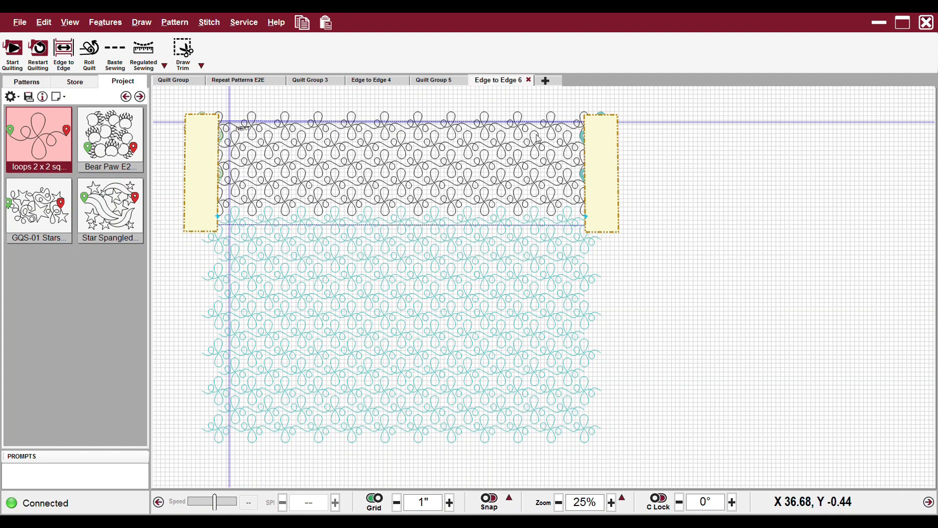
mouse_move(388, 128)
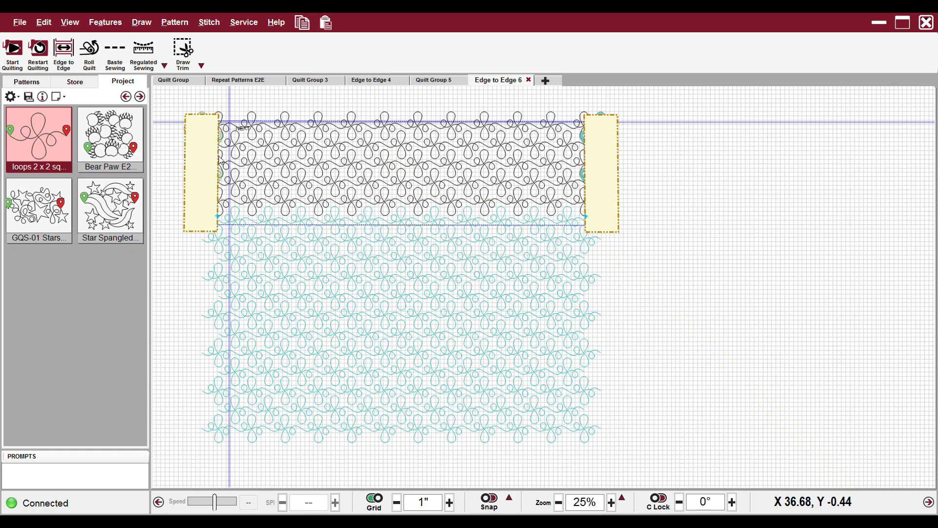
mouse_move(210, 122)
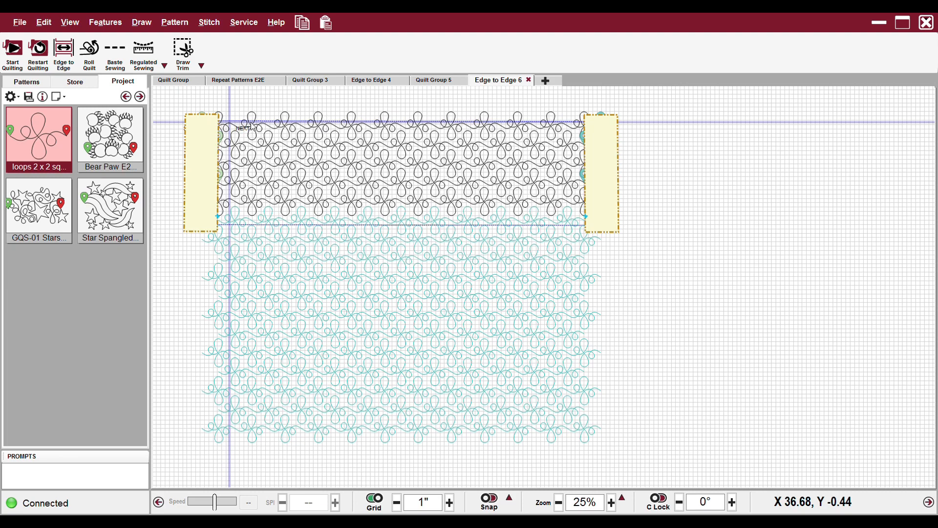
mouse_move(220, 110)
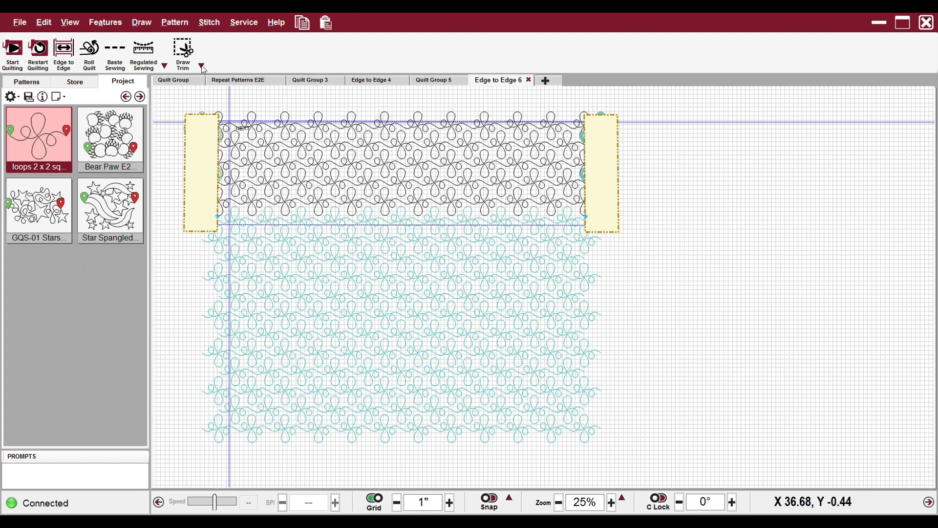
Start Draw Trim and choose to draw the trim line with the machine head.
click(183, 51)
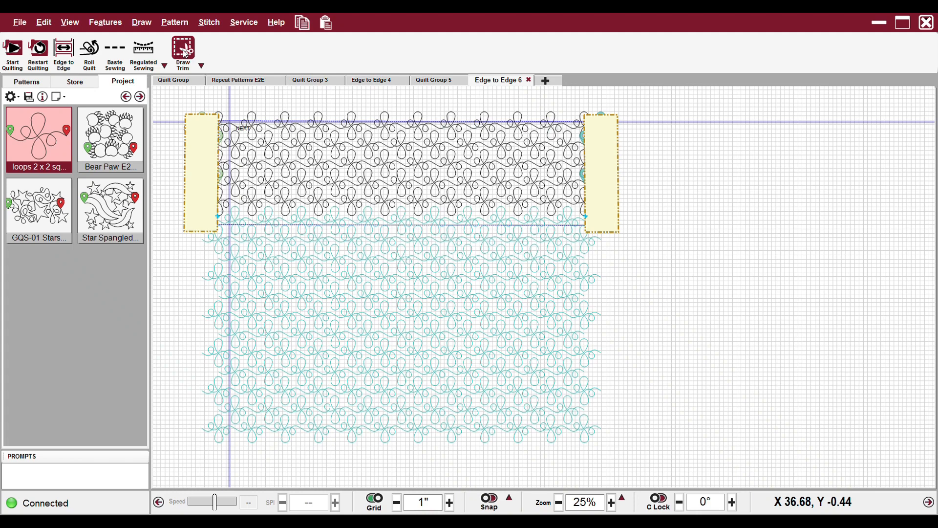
click(182, 51)
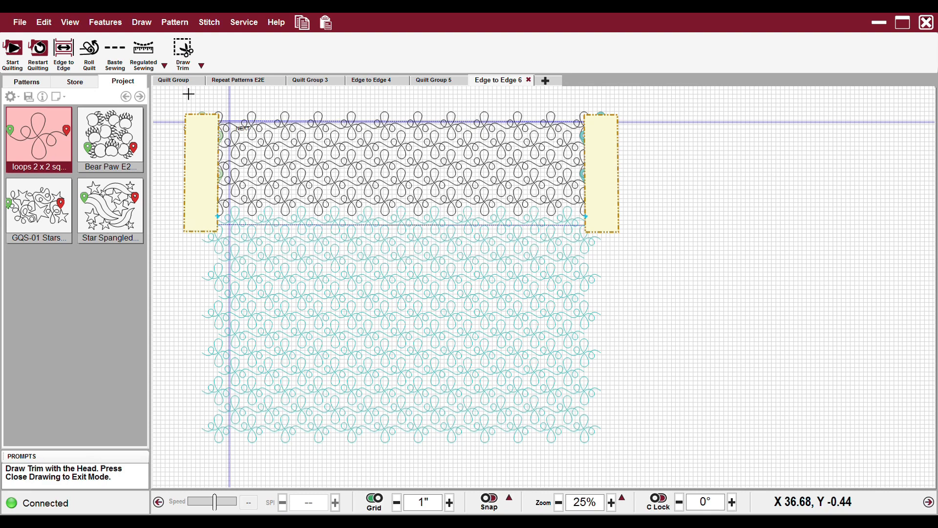
mouse_move(197, 174)
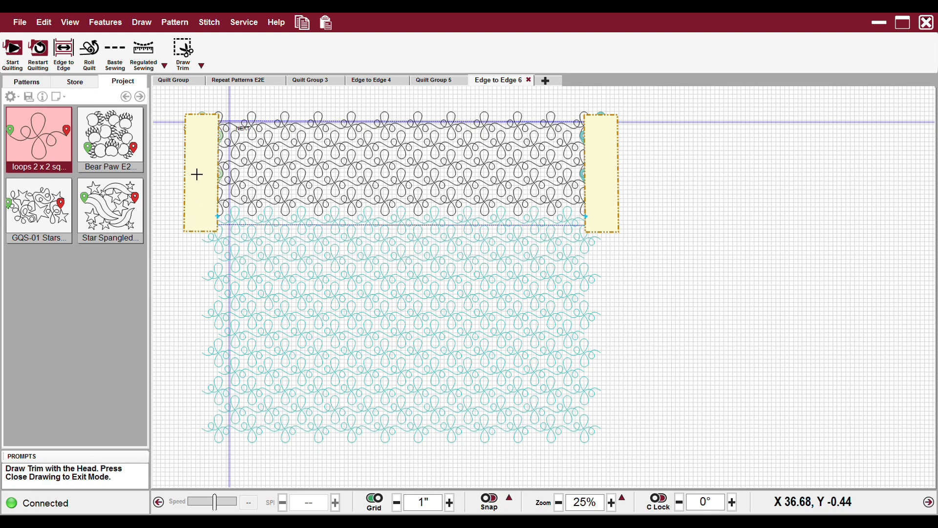
mouse_move(196, 115)
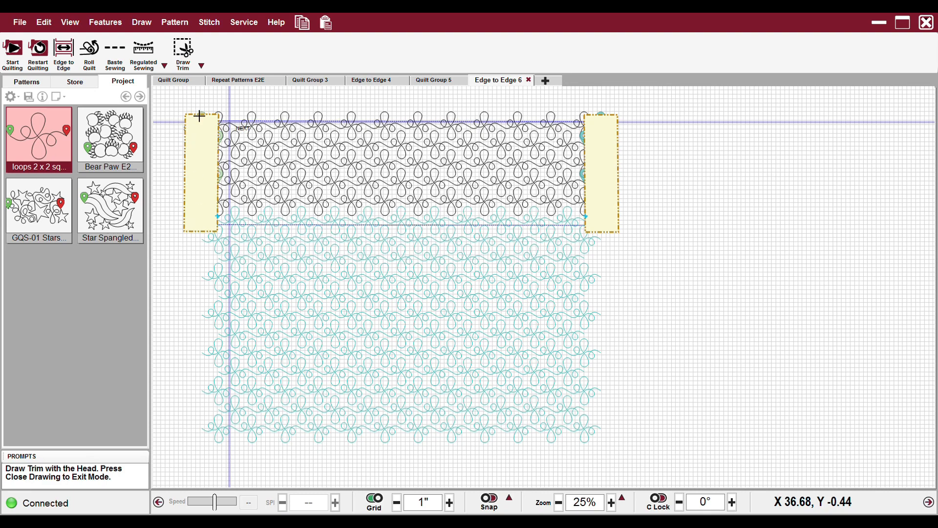
mouse_move(162, 169)
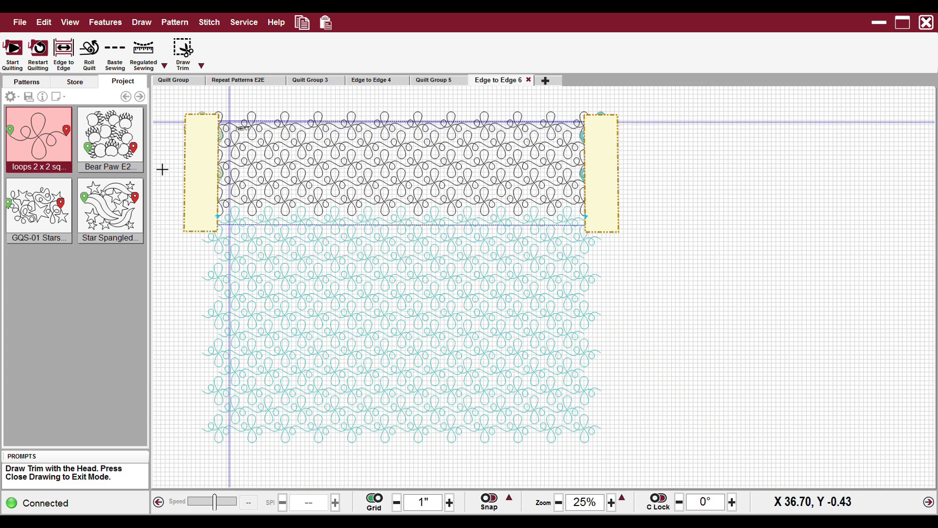
mouse_move(200, 184)
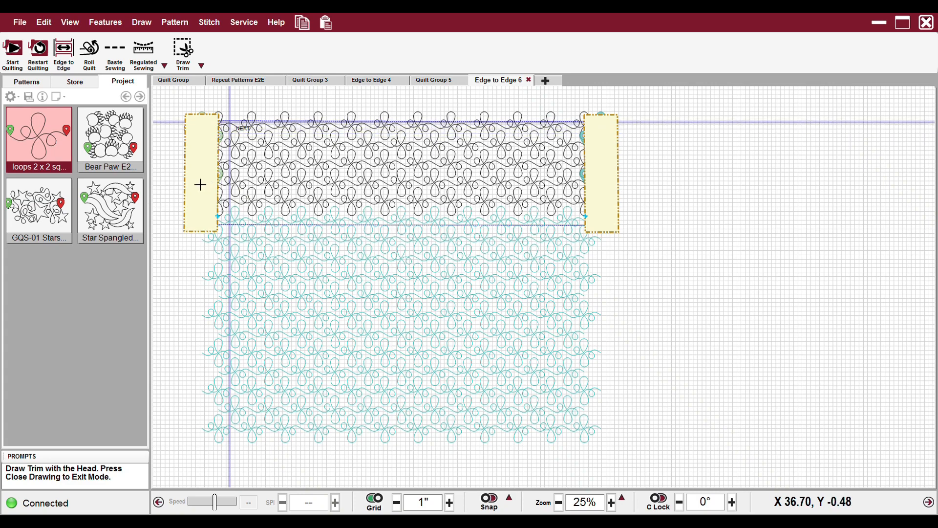
mouse_move(208, 130)
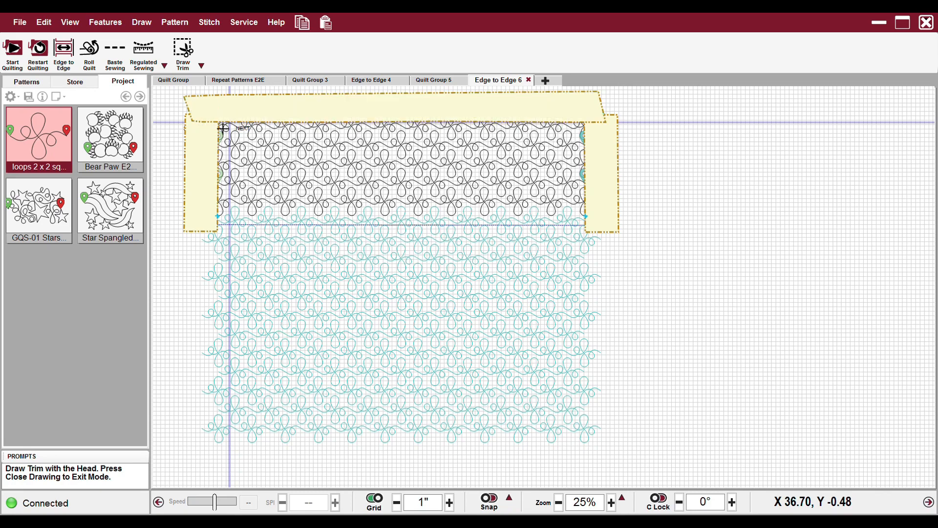
mouse_move(191, 221)
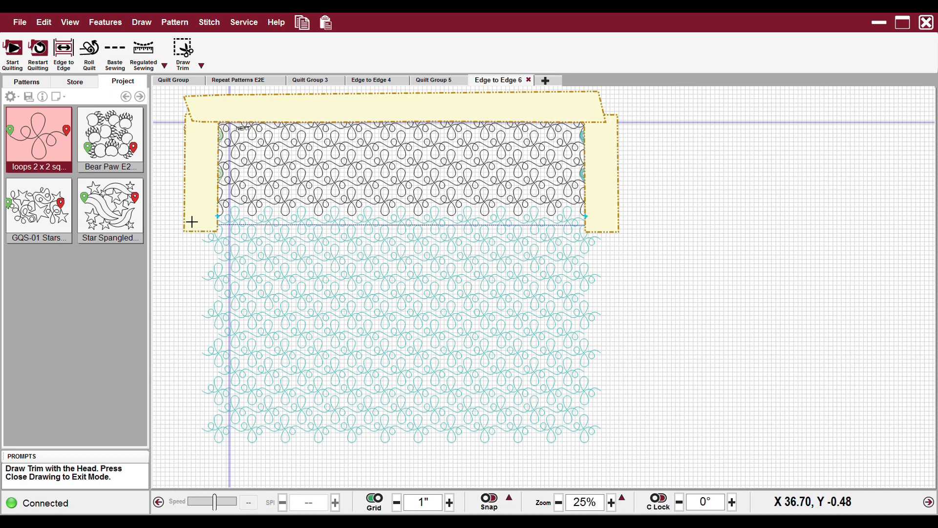
mouse_move(213, 118)
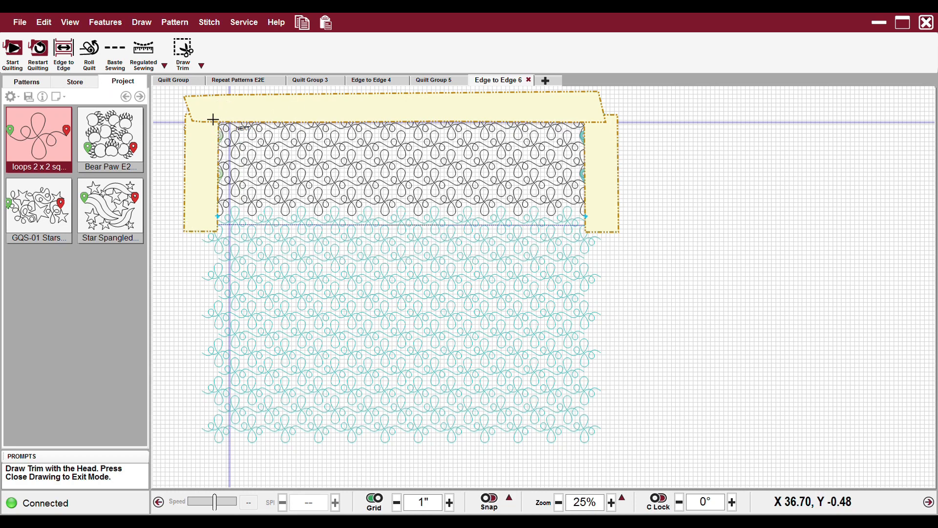
mouse_move(239, 114)
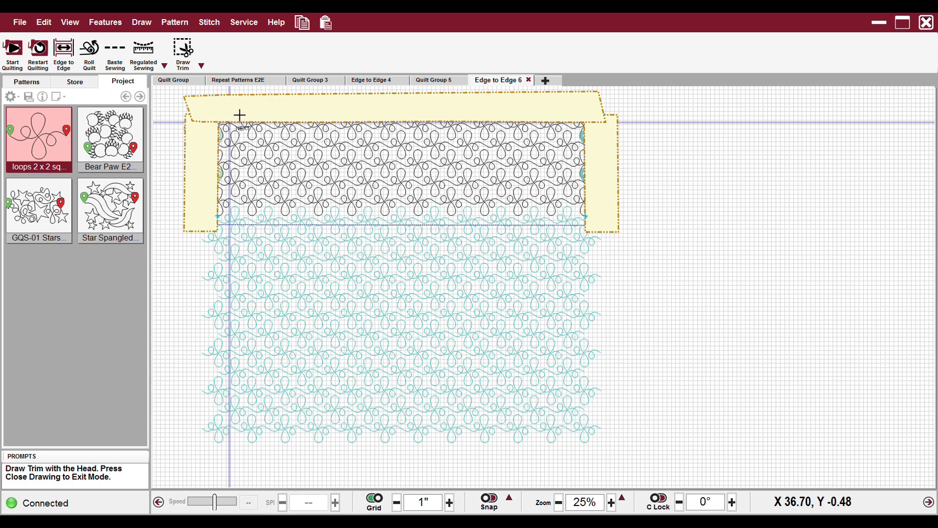